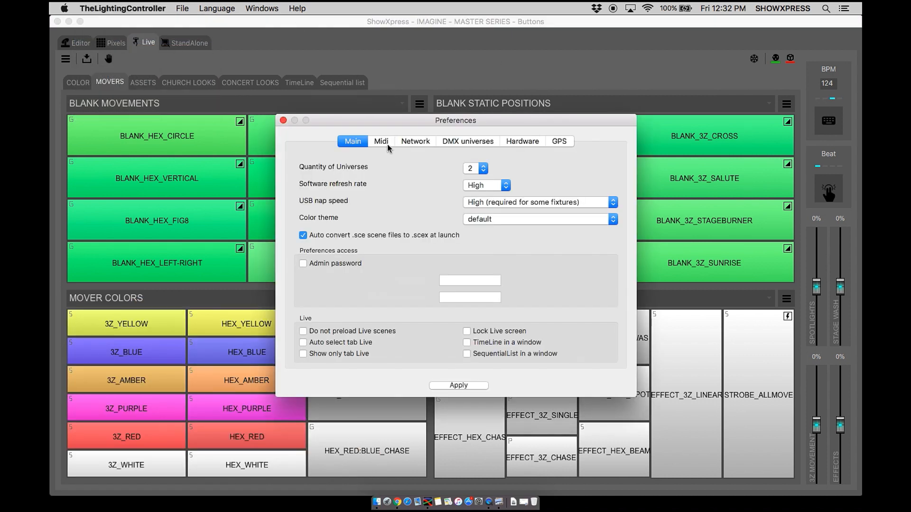
Step: Enable APC MINI as both MIDI In and MIDI Out device and apply preferences
left_click(381, 141)
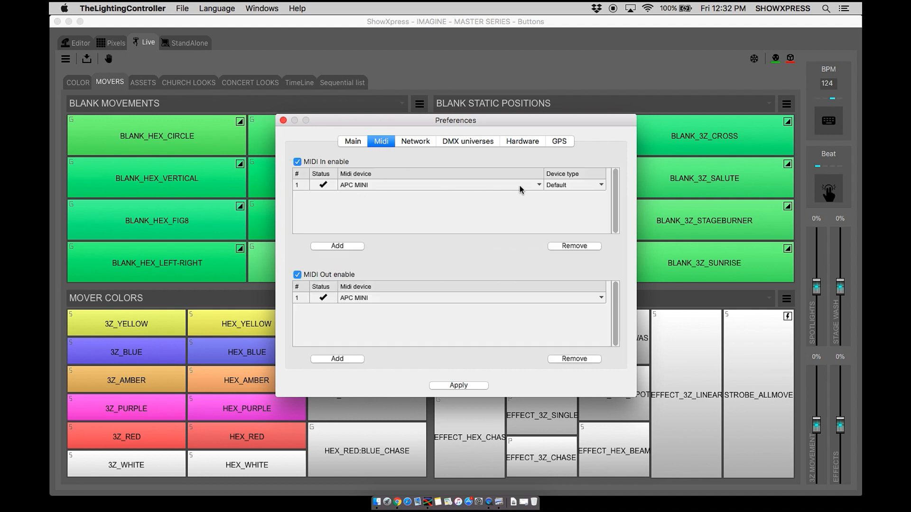
mouse_move(335, 186)
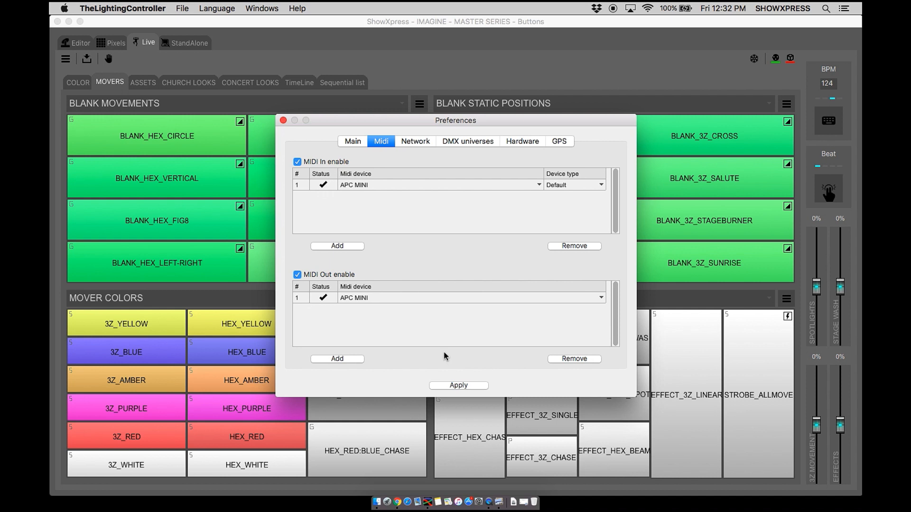
left_click(283, 120)
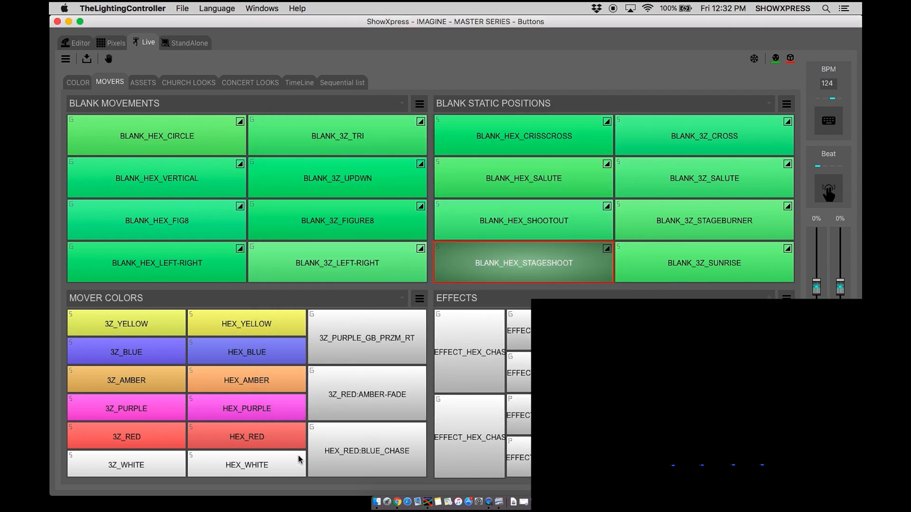
Step: Trigger the HEX_RED scene and bring up its button's context menu
left_click(246, 437)
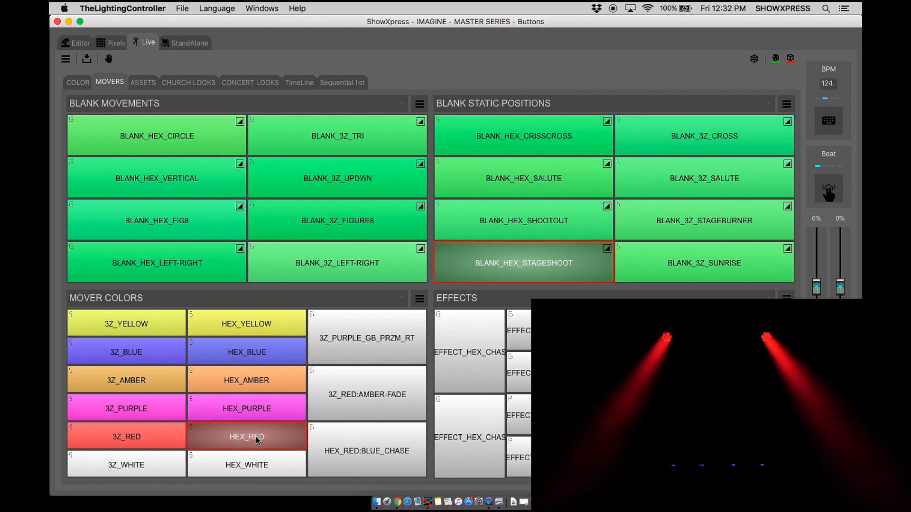
left_click(246, 437)
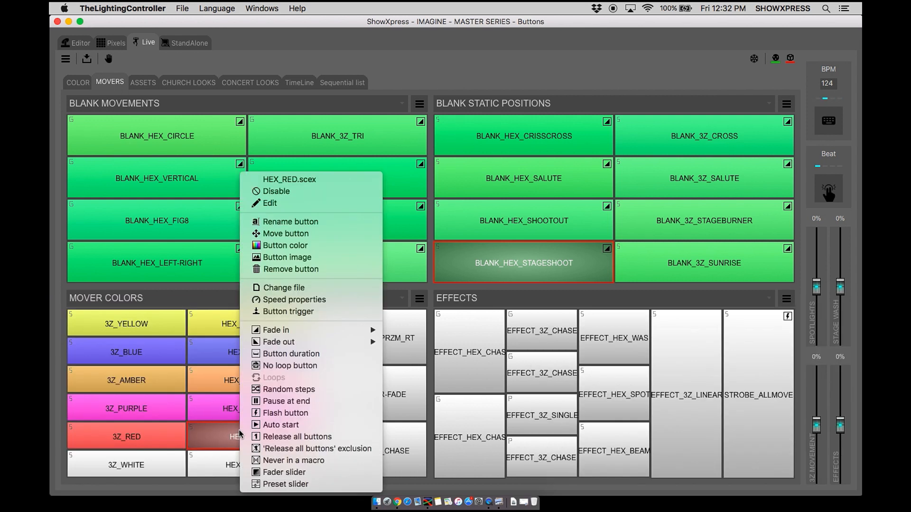
Step: Enable MIDI in and out on HEX_RED's button trigger and learn the pad (channel 1, note 7)
left_click(287, 311)
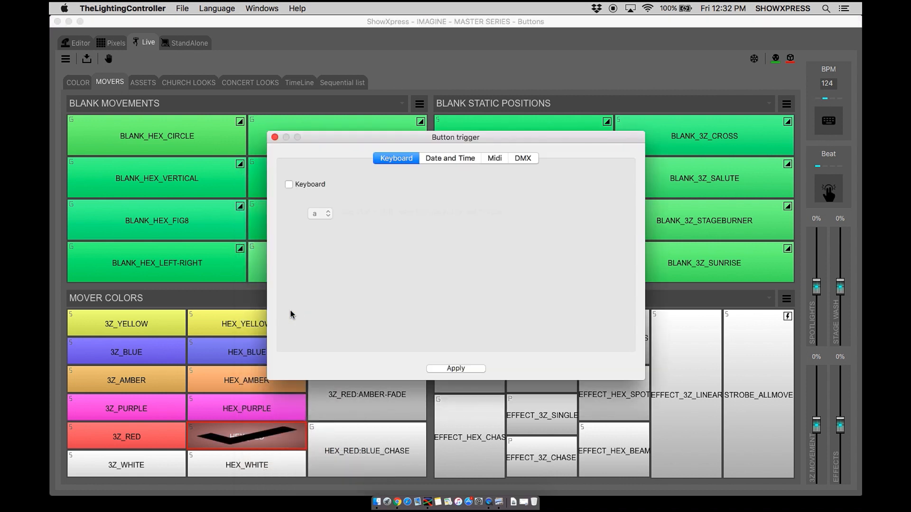
left_click(494, 158)
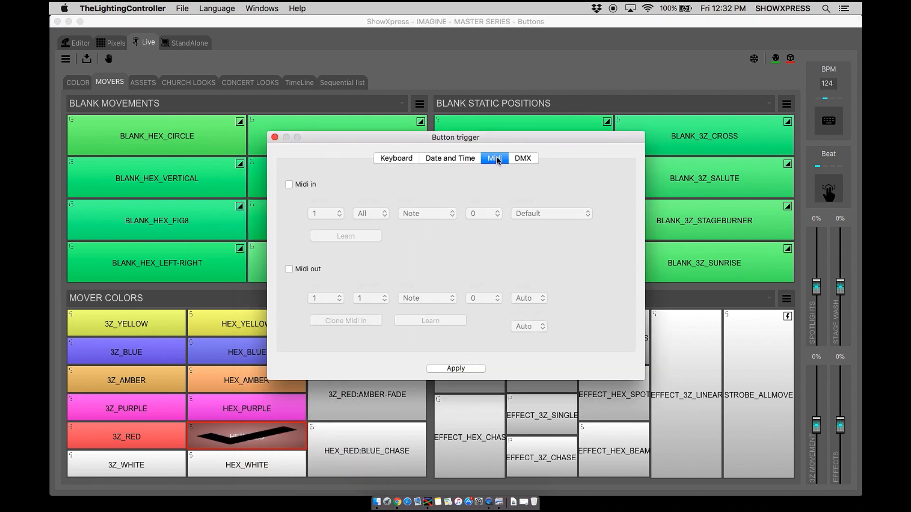
left_click(289, 184)
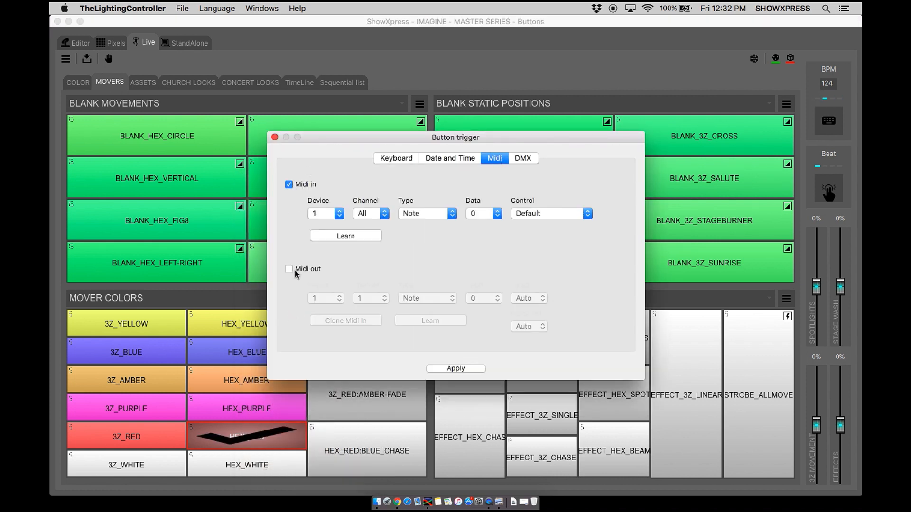
left_click(289, 269)
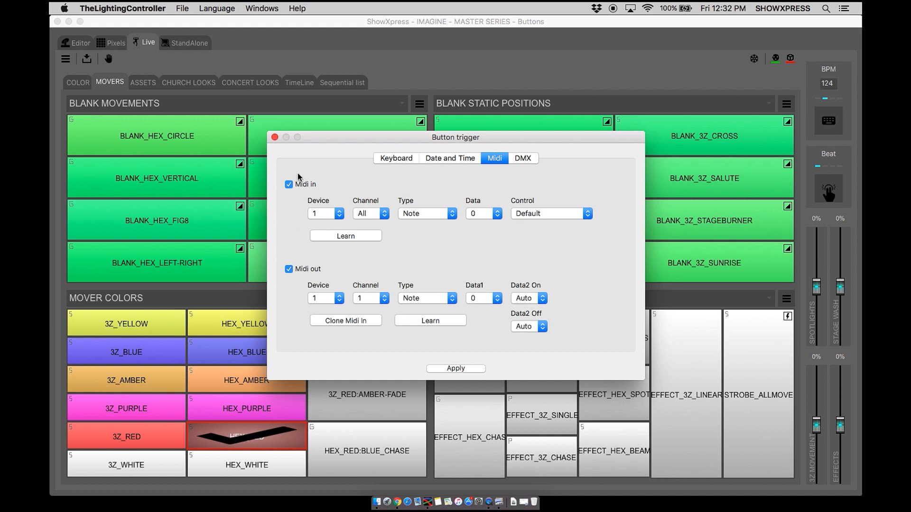
left_click(345, 236)
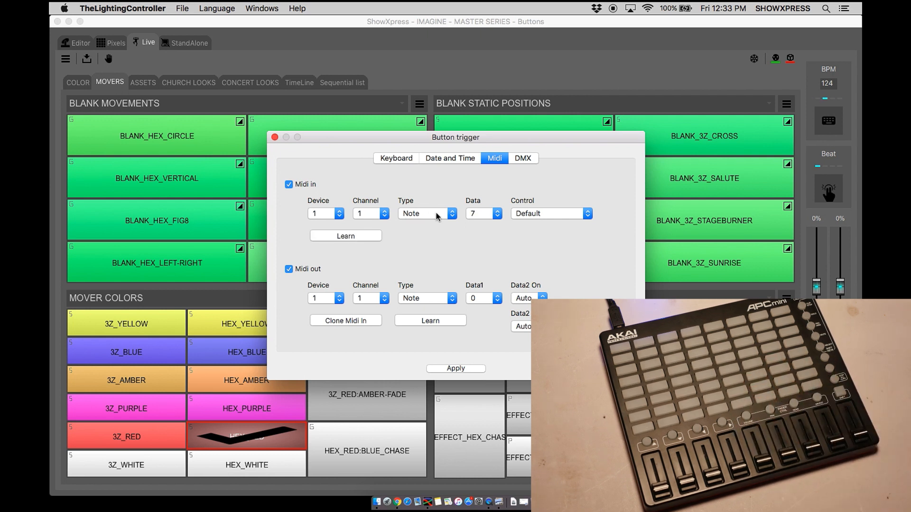
mouse_move(355, 294)
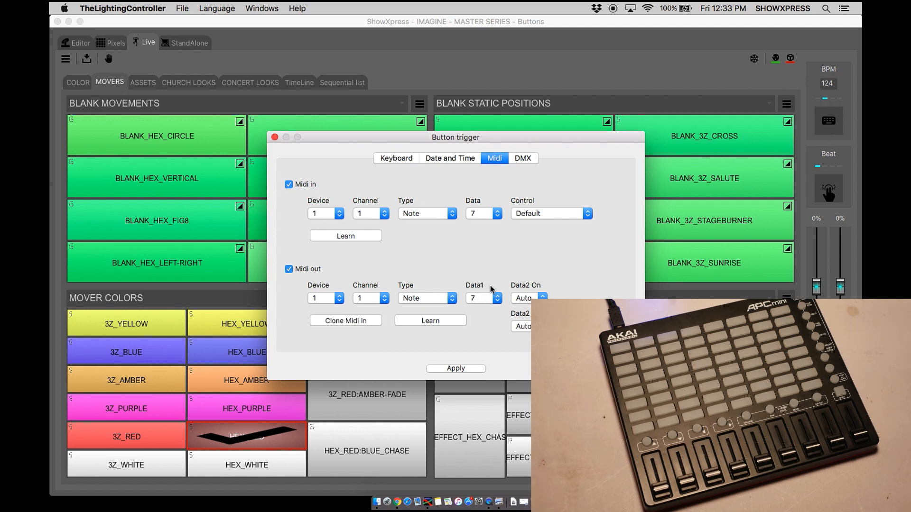
mouse_move(357, 343)
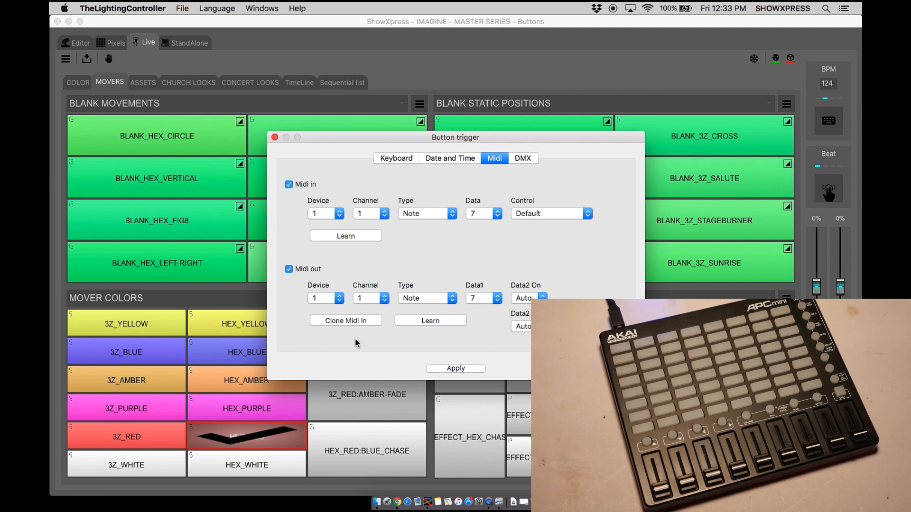
Step: Apply the HEX_RED trigger settings and toggle the scene repeatedly until it is on
left_click(275, 138)
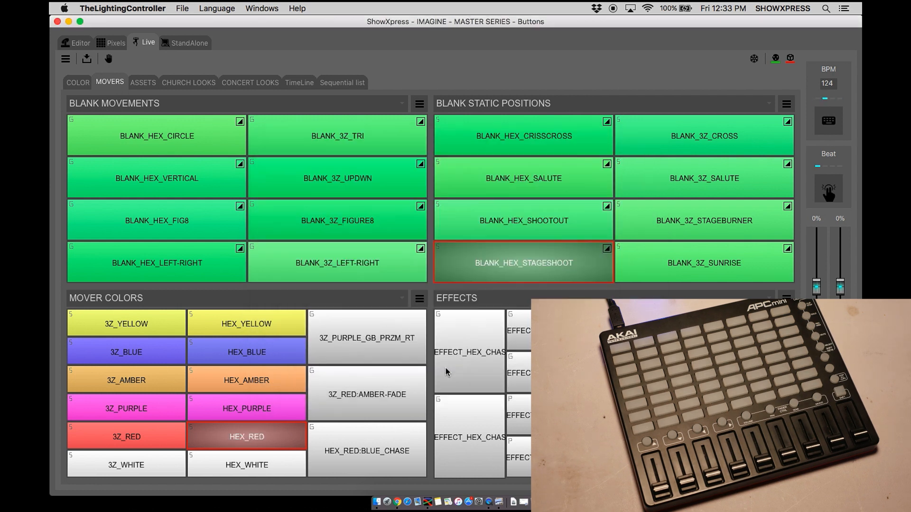
left_click(246, 436)
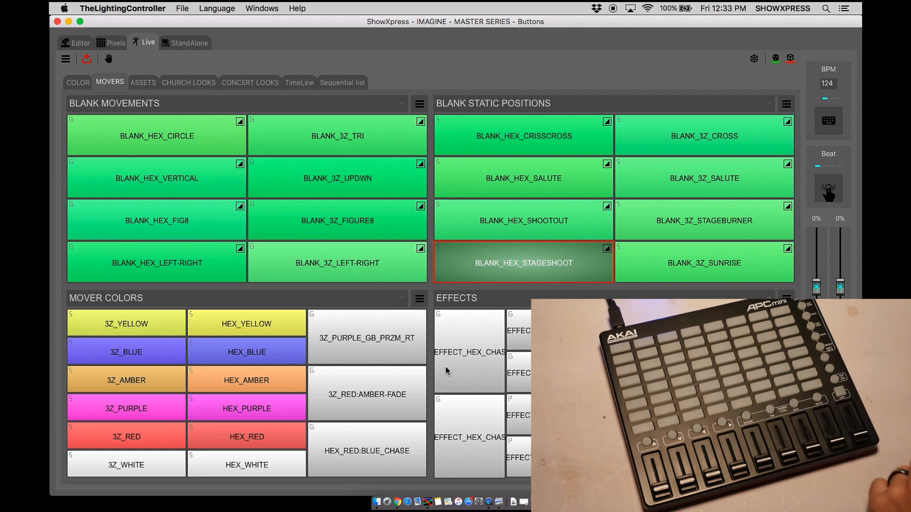
left_click(246, 436)
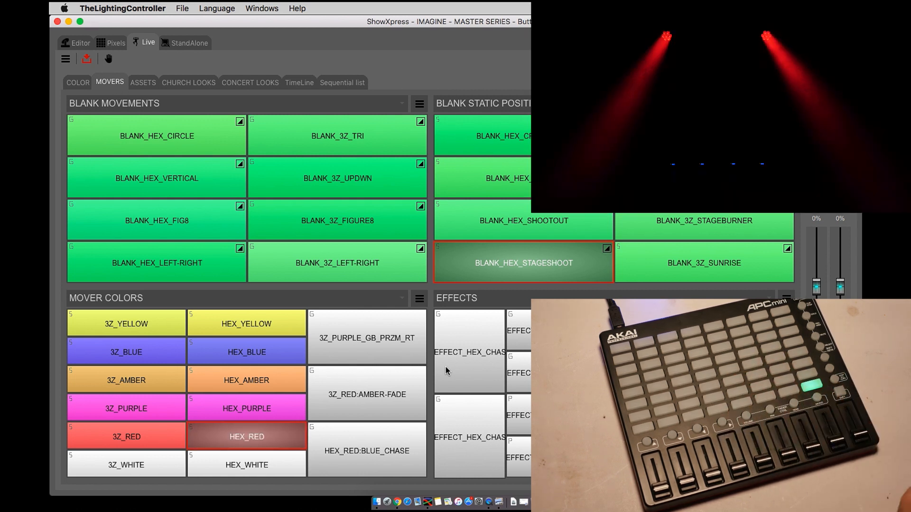
left_click(246, 436)
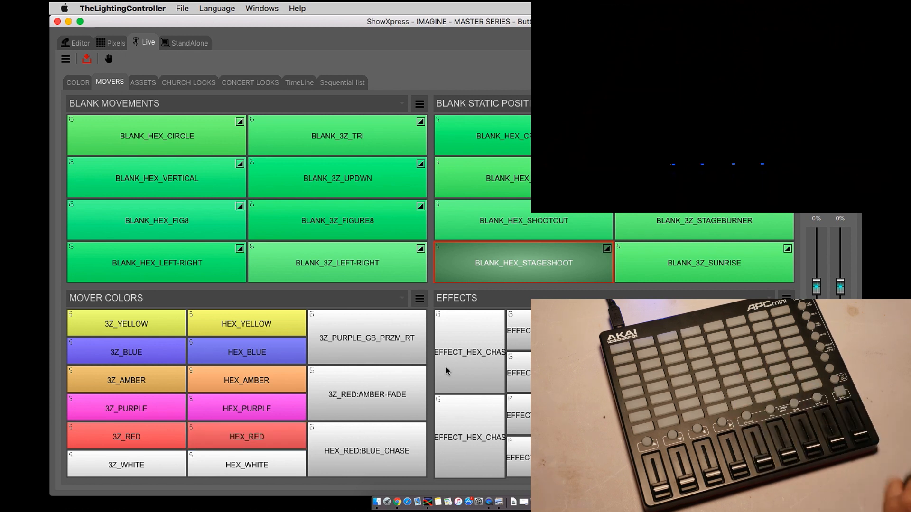
left_click(246, 437)
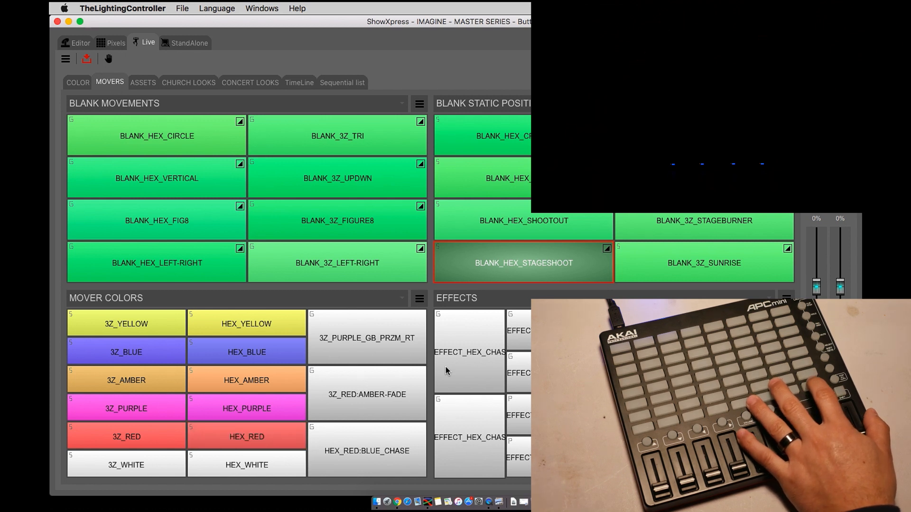
left_click(246, 437)
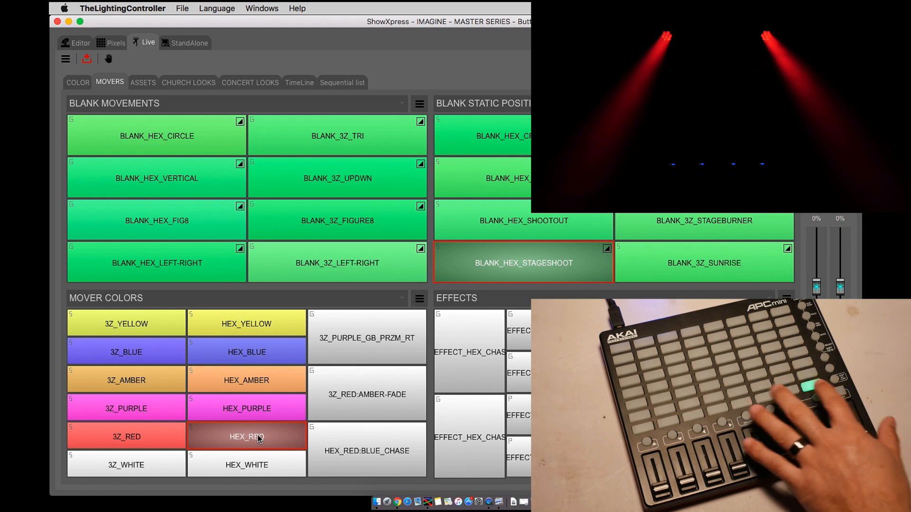
left_click(245, 437)
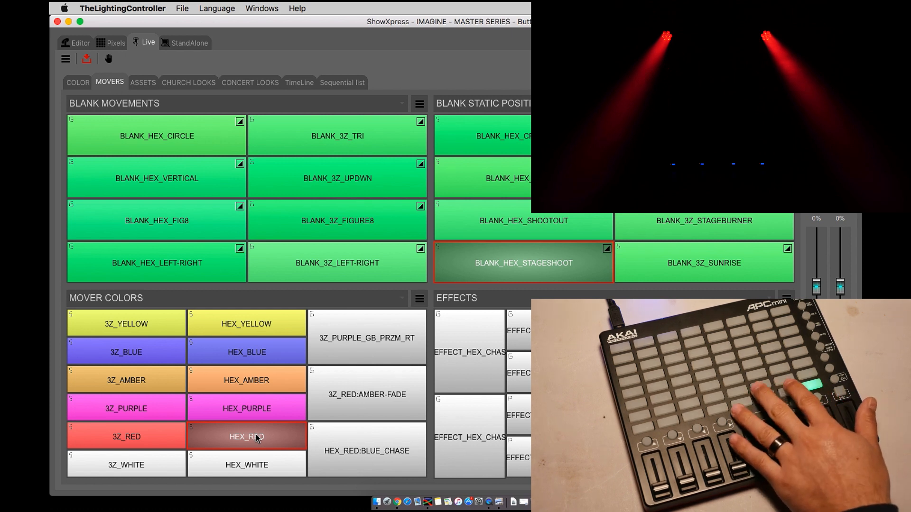
Step: Reopen HEX_RED's button trigger settings and show the Data2 On value list
right_click(247, 437)
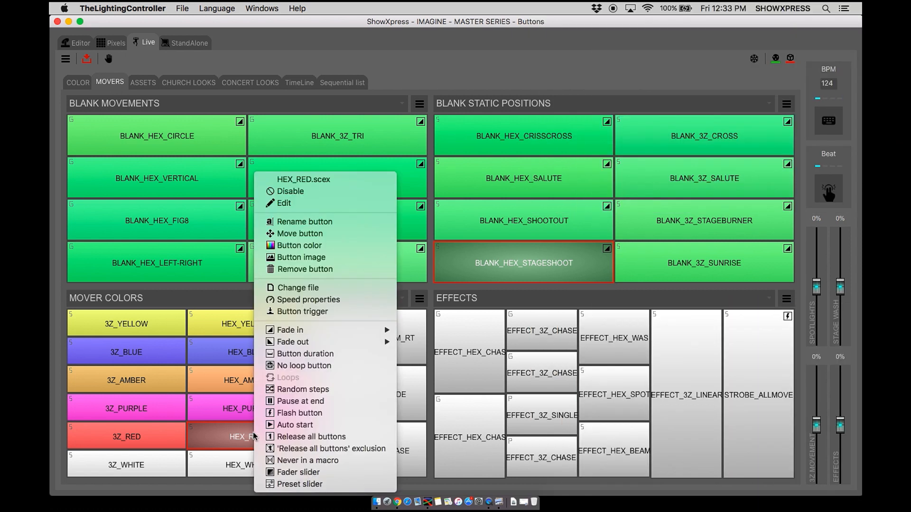
left_click(302, 311)
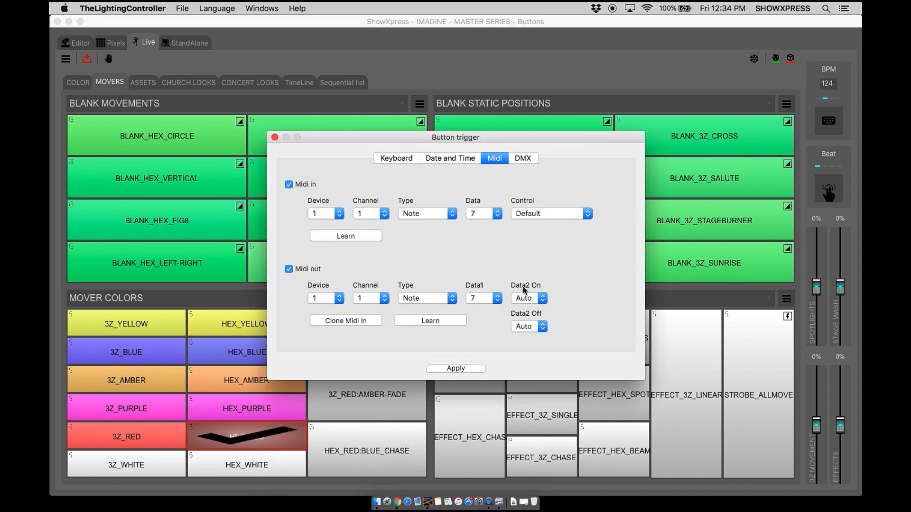
mouse_move(536, 320)
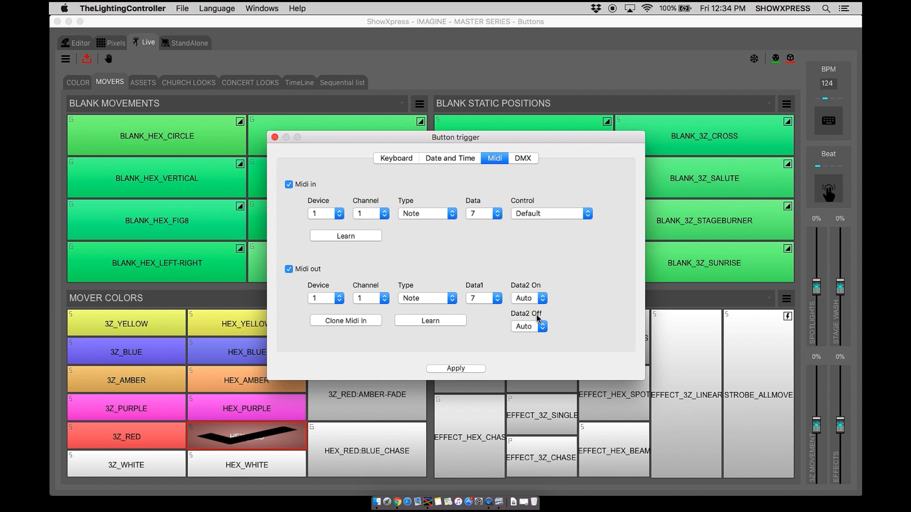
mouse_move(536, 300)
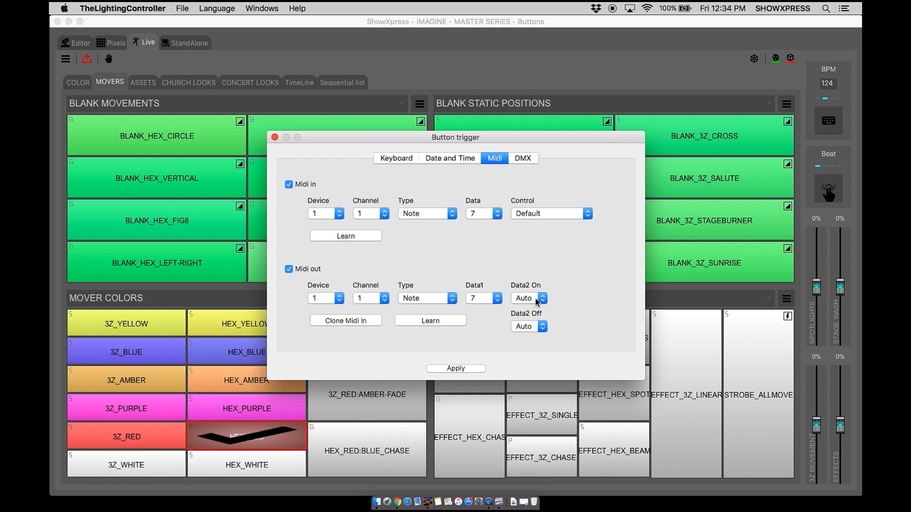
left_click(527, 298)
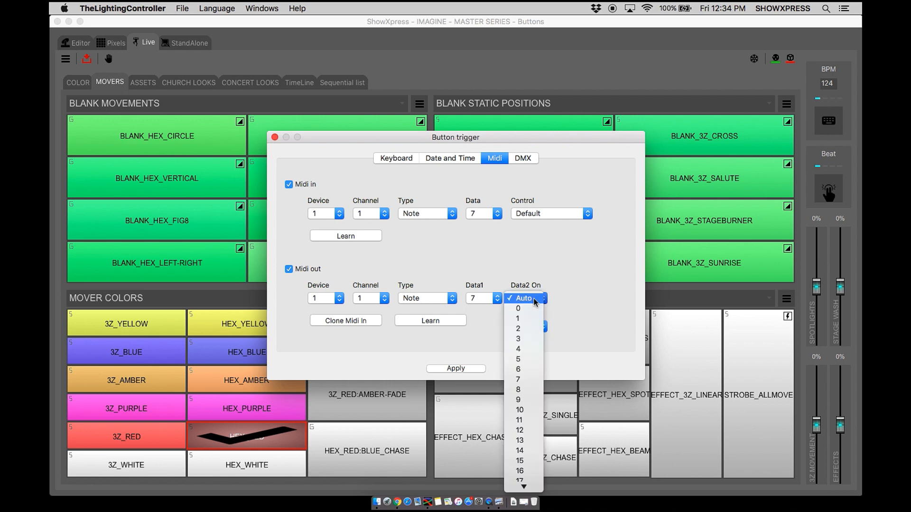
mouse_move(520, 369)
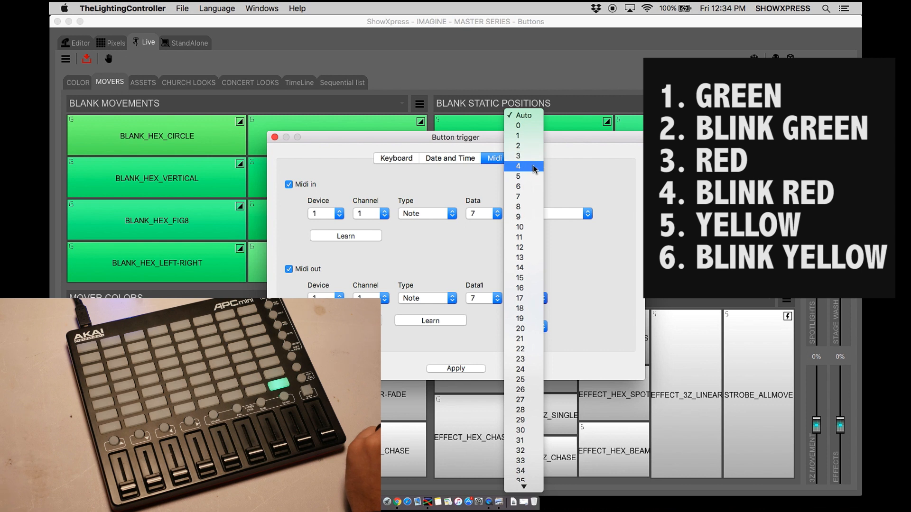
mouse_move(525, 176)
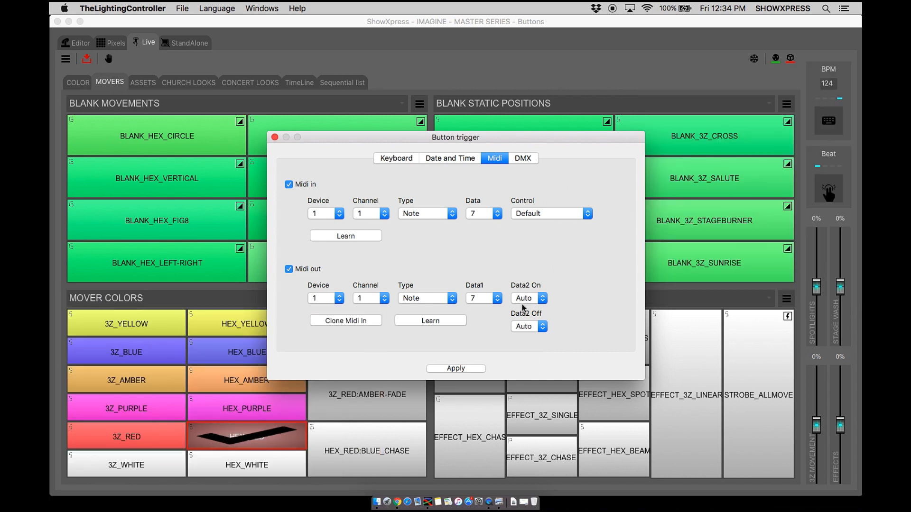
Step: Set HEX_RED's MIDI out Data2 On value to 2 and apply
left_click(538, 298)
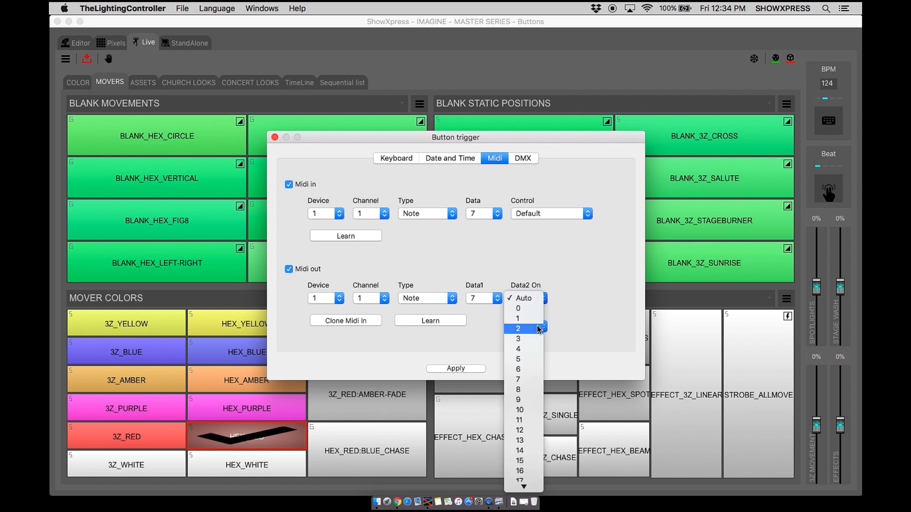
left_click(517, 328)
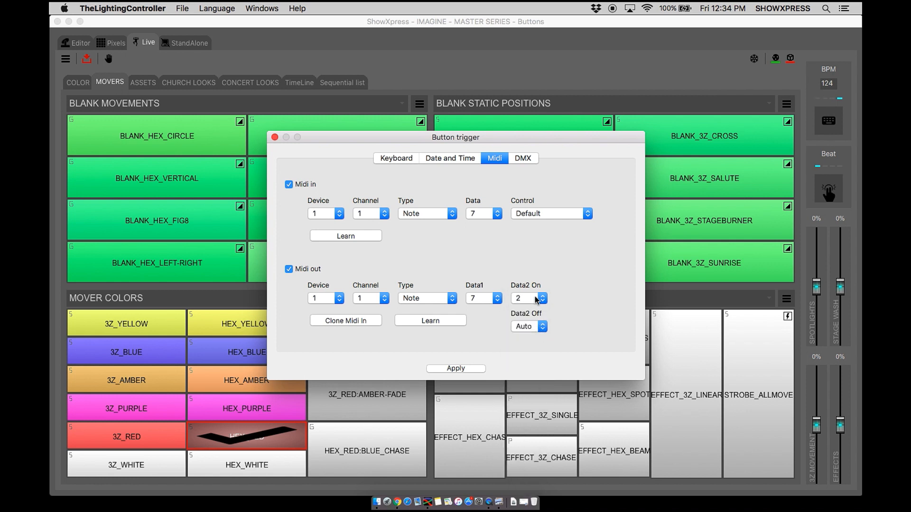
left_click(542, 326)
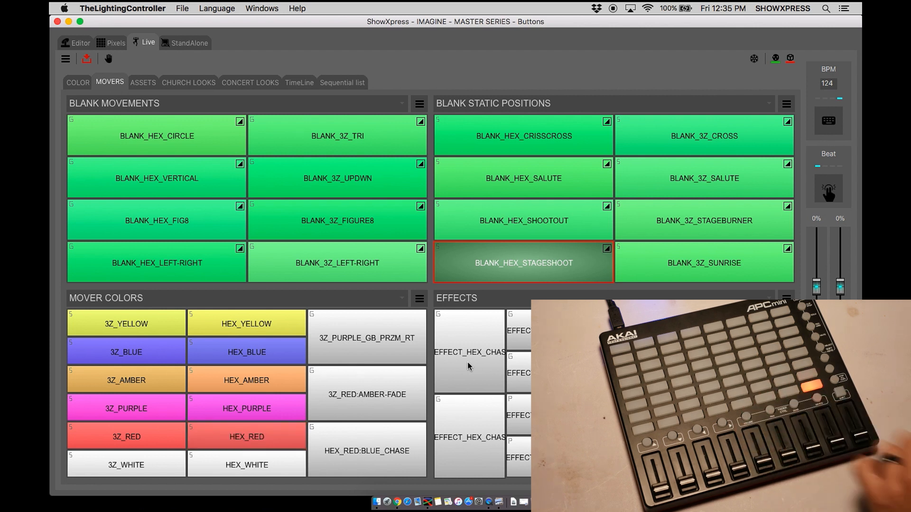
Step: Test-trigger HEX_RED, then bring up its button options
left_click(246, 437)
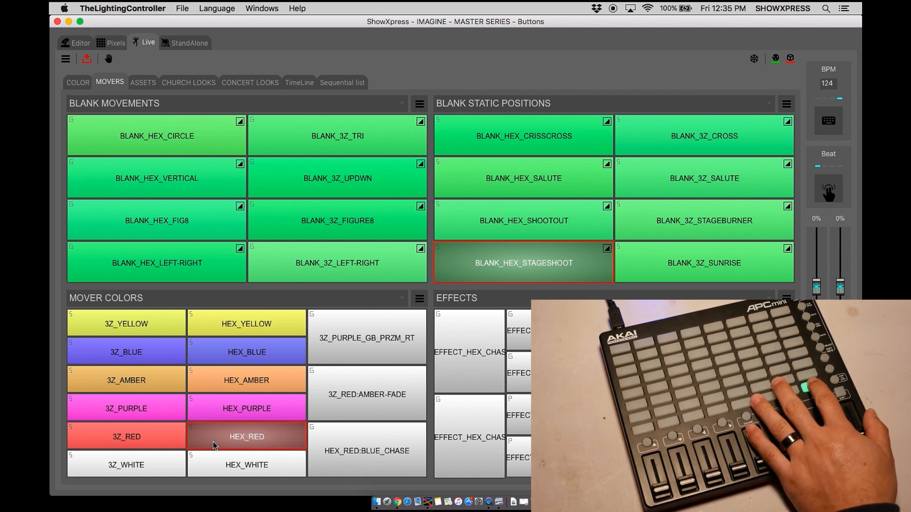
right_click(246, 437)
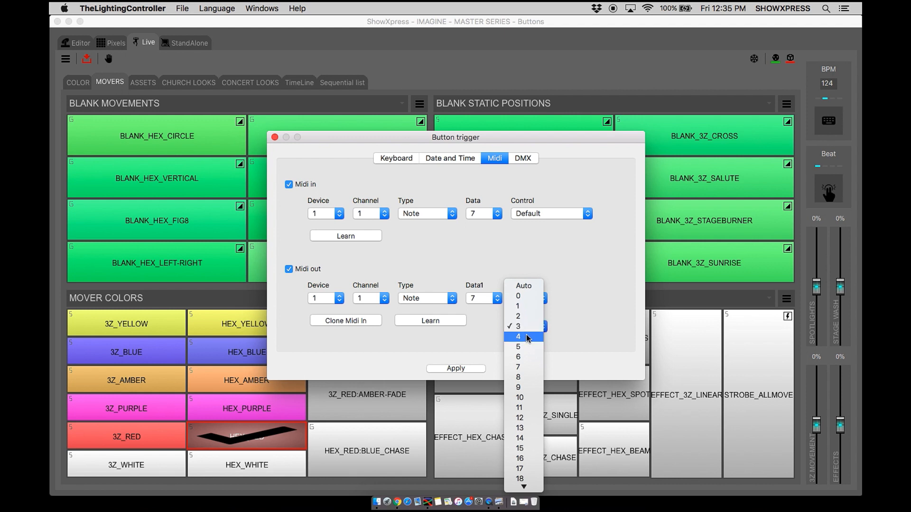
Step: Choose HEX_RED's Data2 Off LED value, then toggle the scene twice to check pad colours
left_click(517, 337)
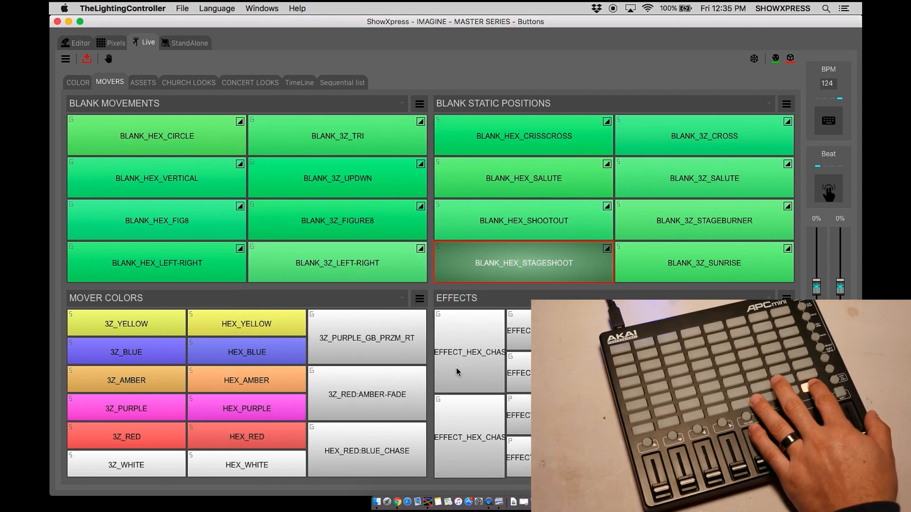
left_click(246, 437)
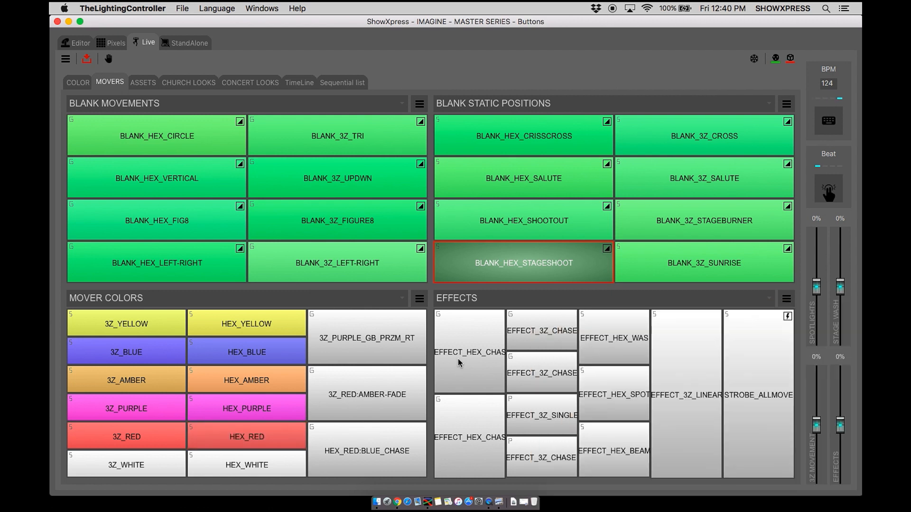
left_click(245, 436)
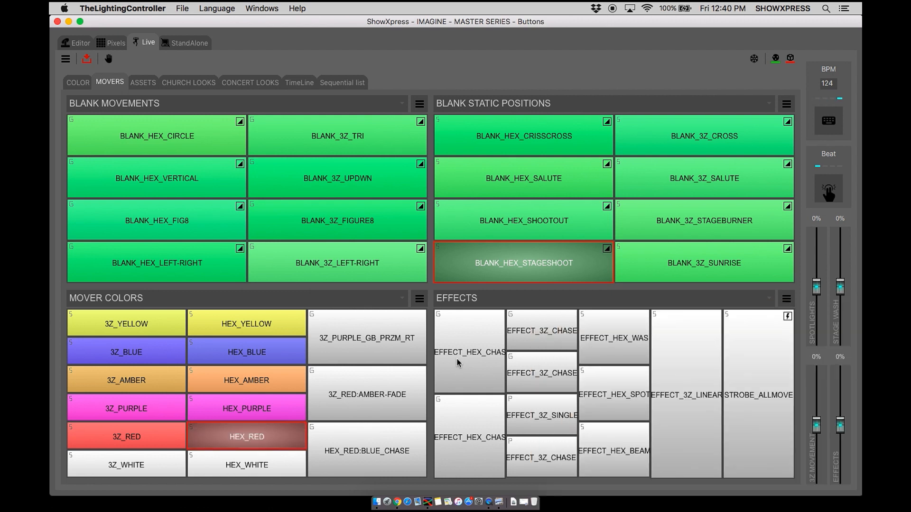